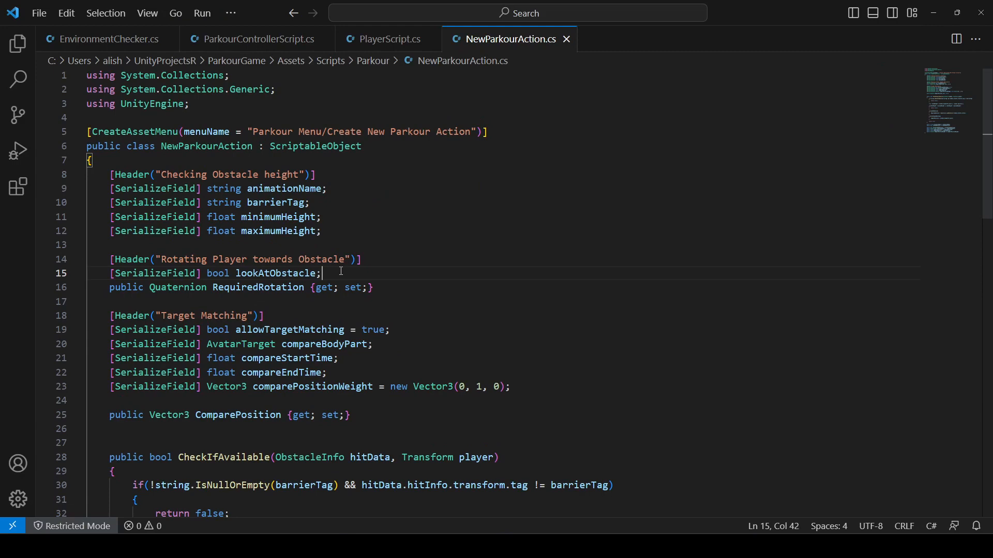
# - Add a [SerializeField] float parkourActionDelay field to NewParkourAction.cs
pyautogui.write('[SerializeField] float')
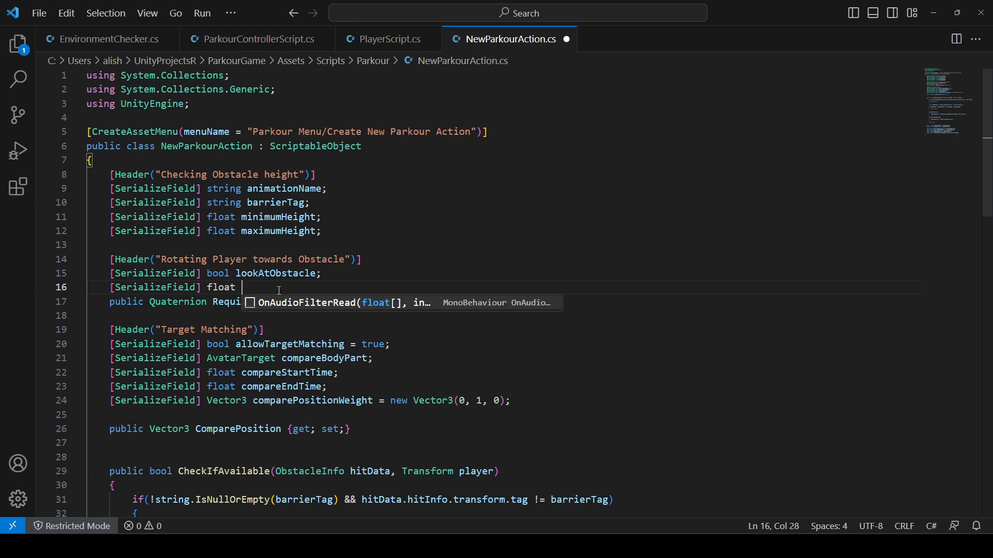
pyautogui.write('parkourA')
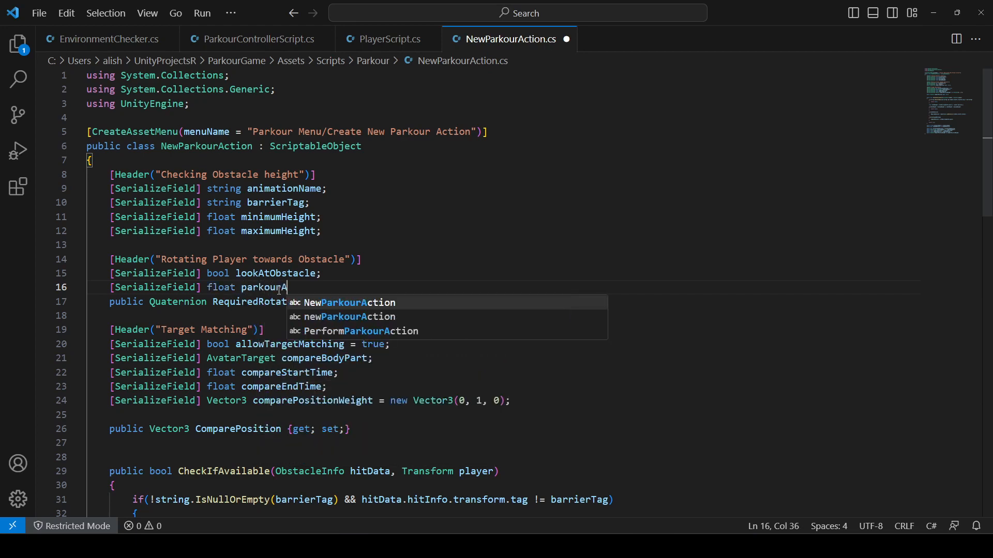
pyautogui.write('ctionDela')
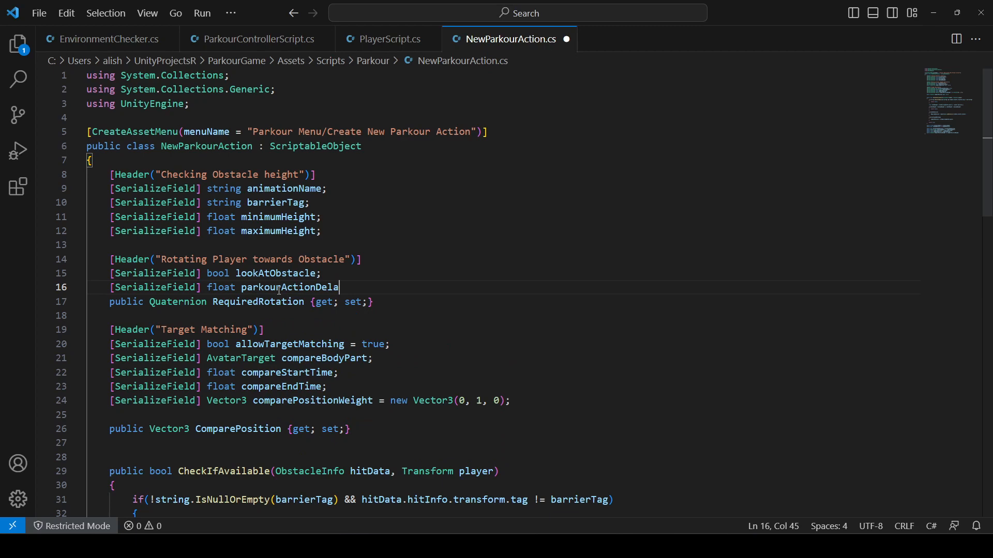
pyautogui.write('y;')
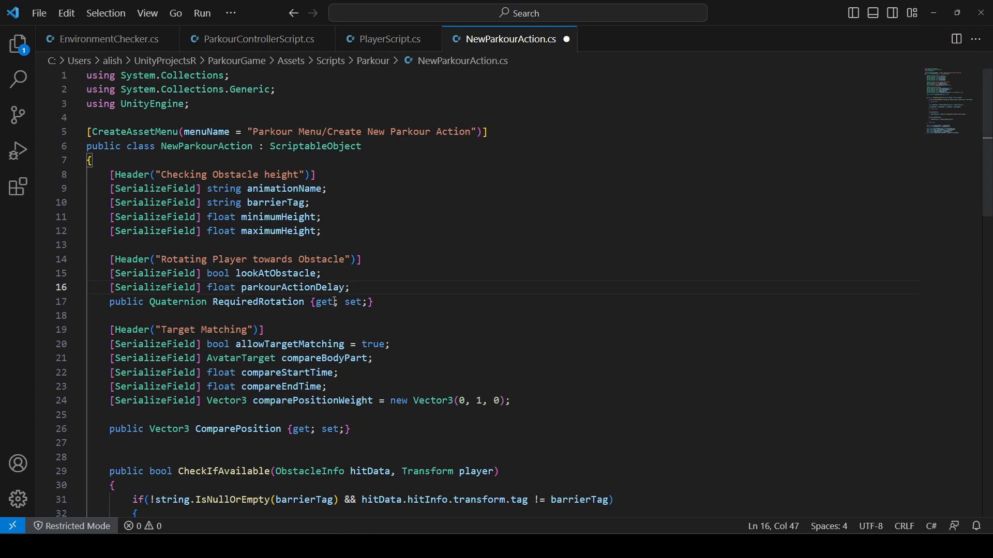
# - Add a public ParkourActionDelay property returning parkourActionDelay
pyautogui.scroll(-3)
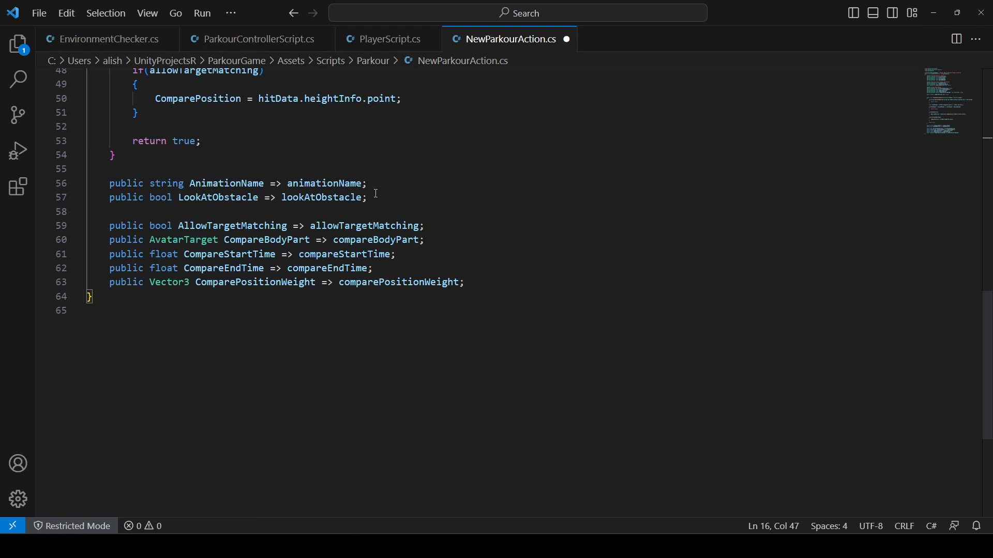
pyautogui.write('public float')
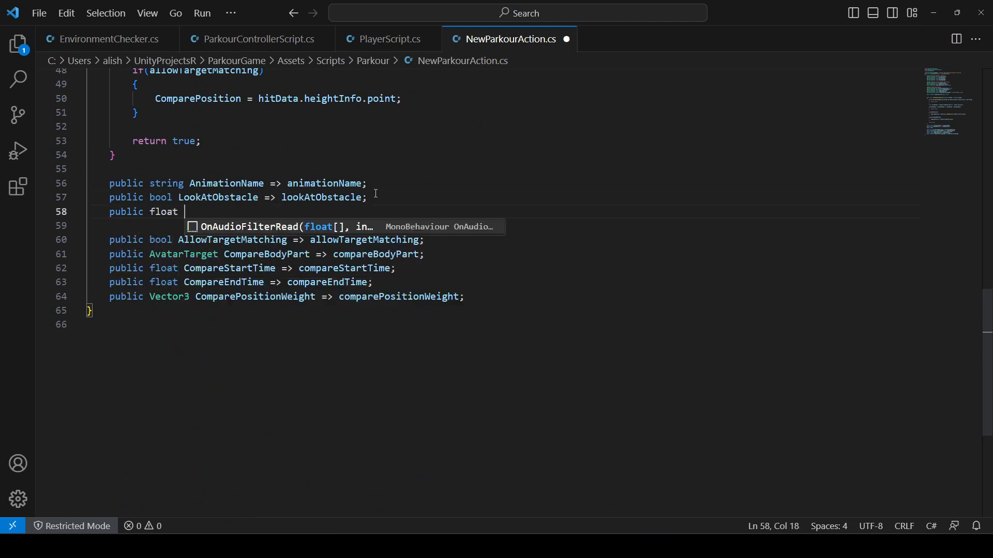
pyautogui.write('Parkour')
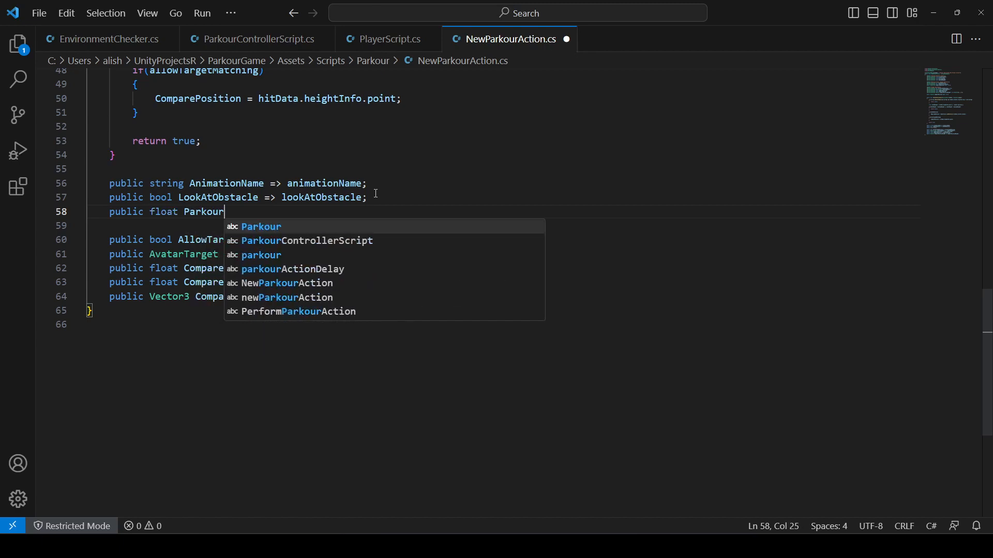
pyautogui.write('Action')
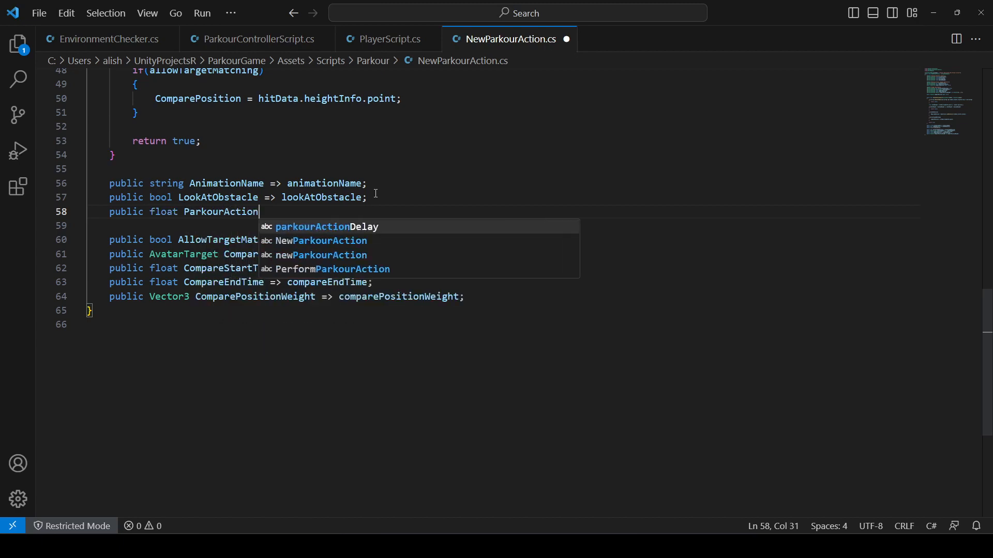
pyautogui.write('Delay =')
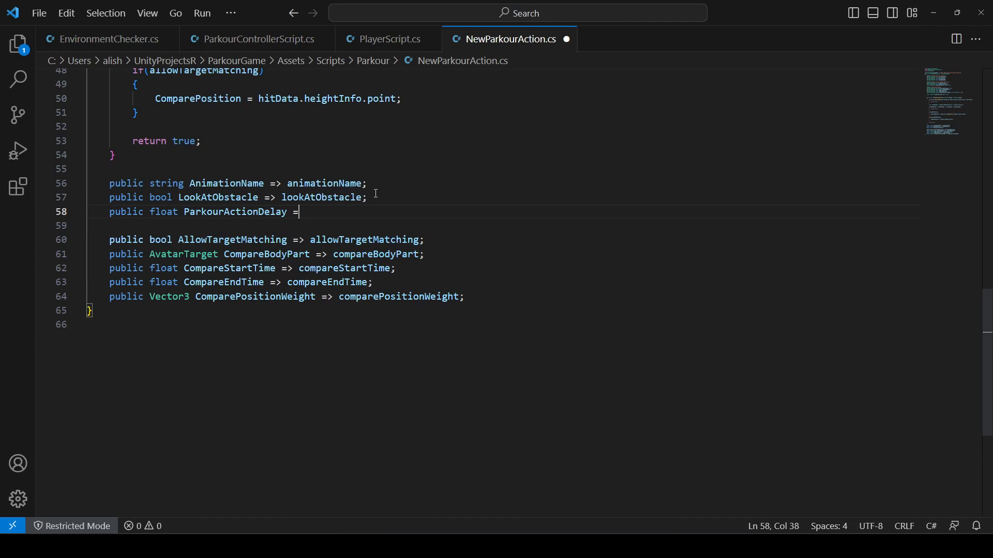
pyautogui.write('parkourActionDelay;')
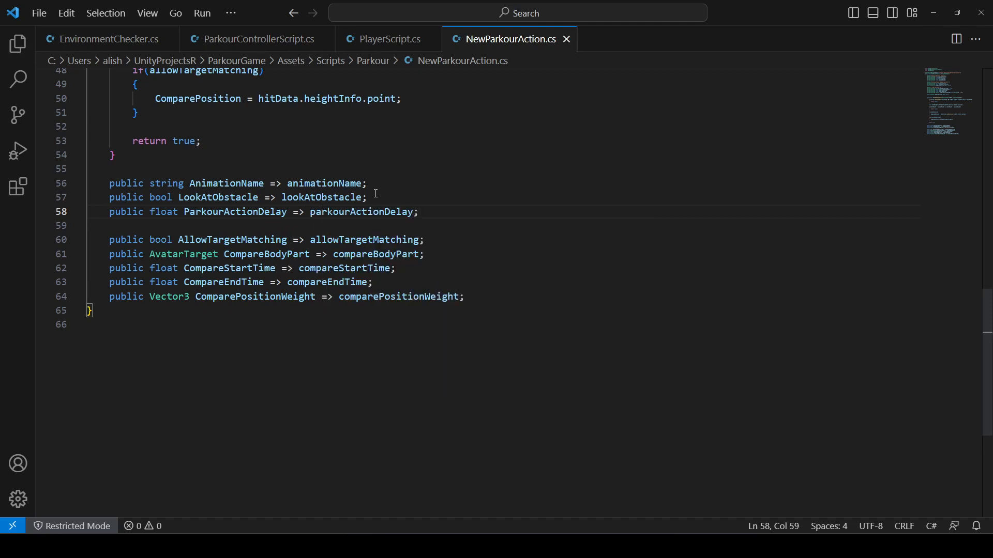
# - In ParkourControllerScript.cs, add yield return new WaitForSeconds(action.ParkourActionDelay) after the while loop
pyautogui.click(253, 39)
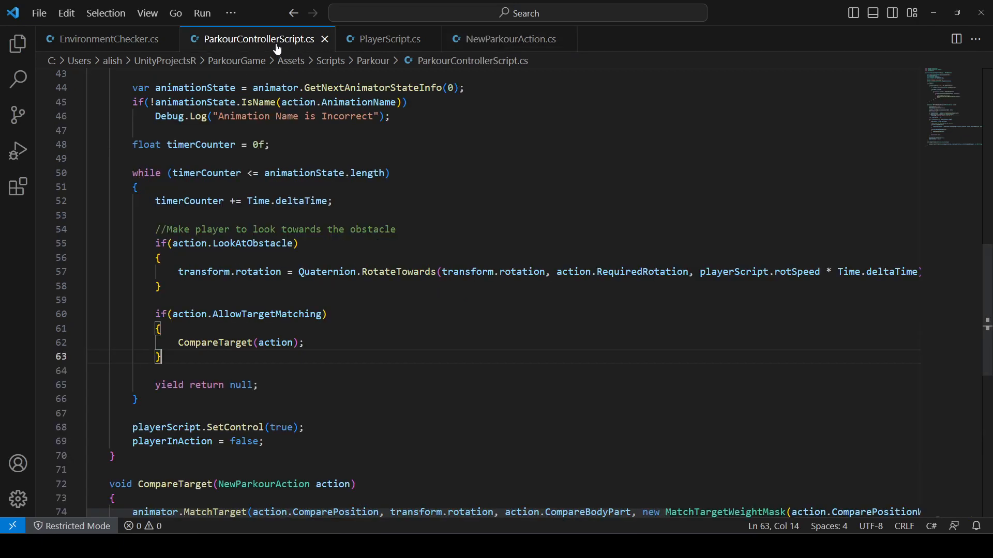
pyautogui.scroll(-3)
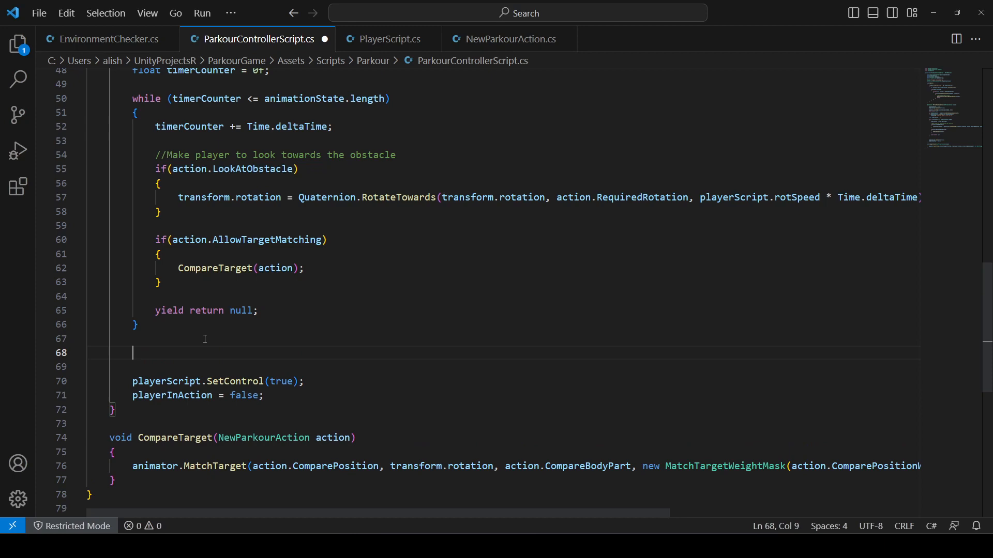
pyautogui.write('yield')
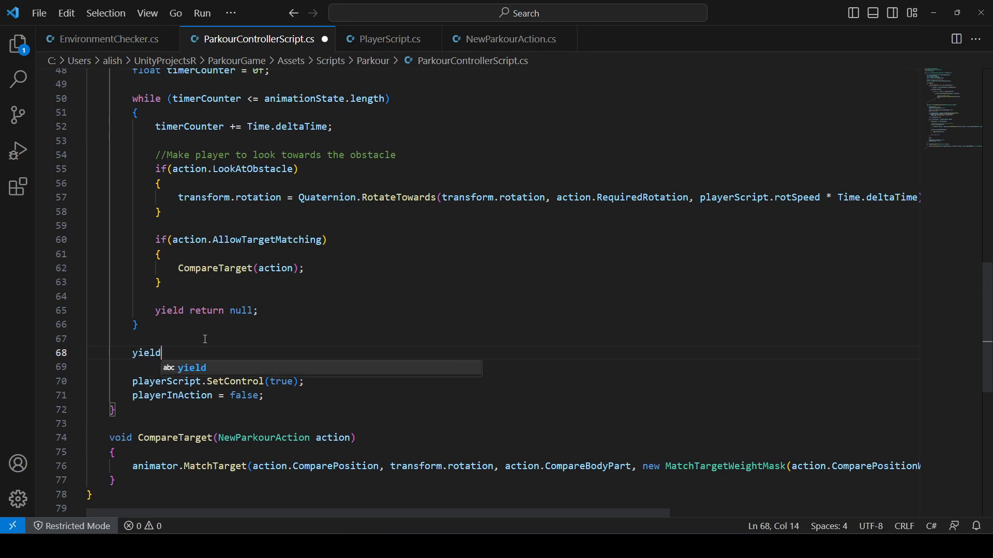
pyautogui.write('return')
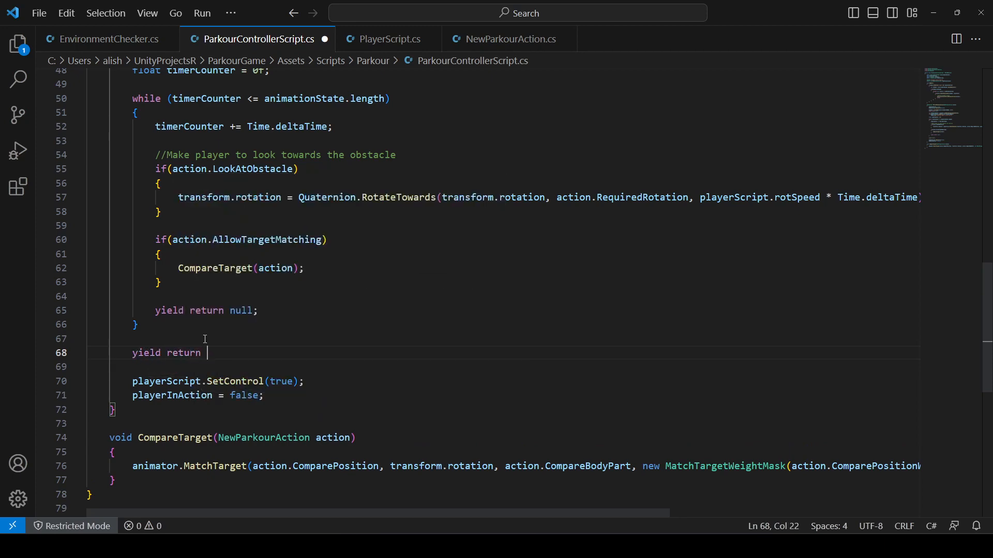
pyautogui.write('new')
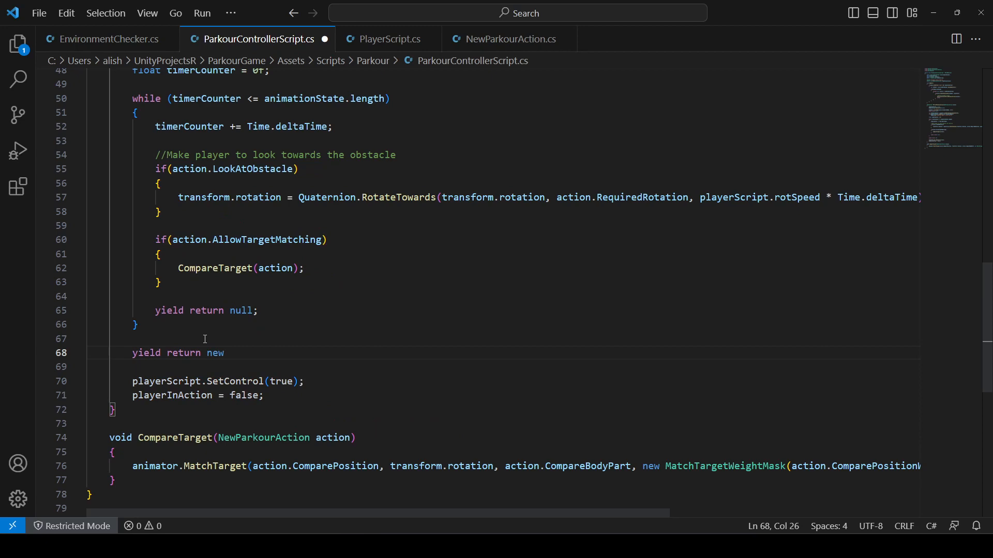
pyautogui.write('Wai')
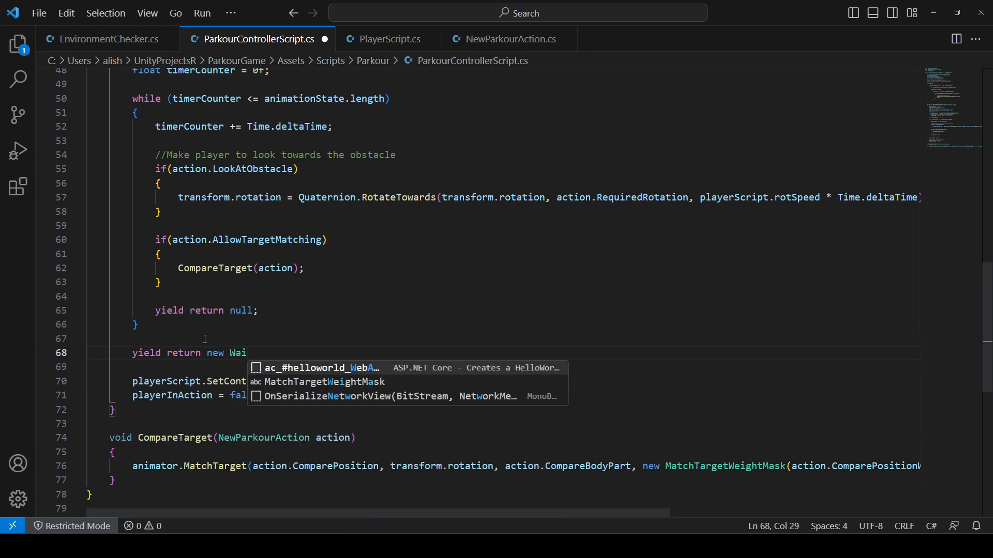
pyautogui.write('tForSe')
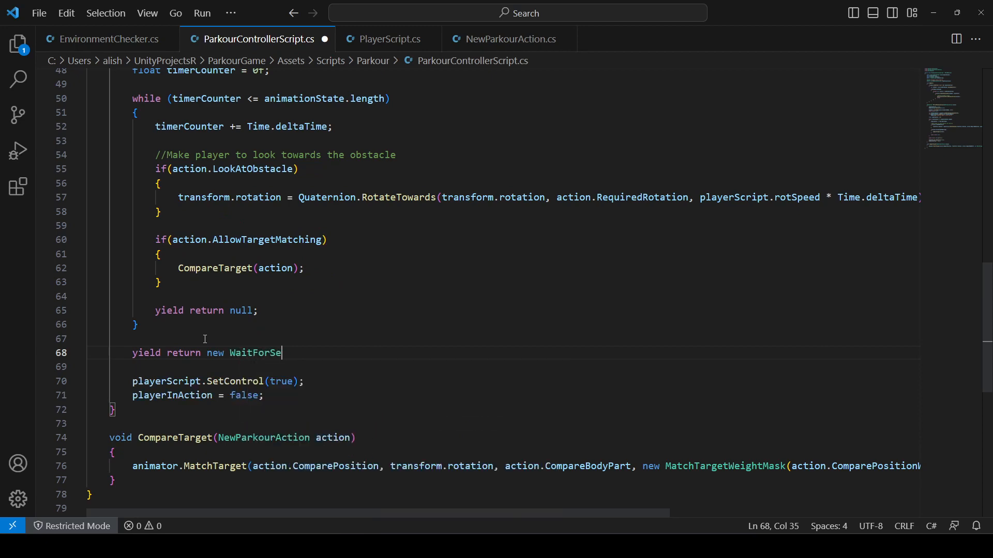
pyautogui.write('conds')
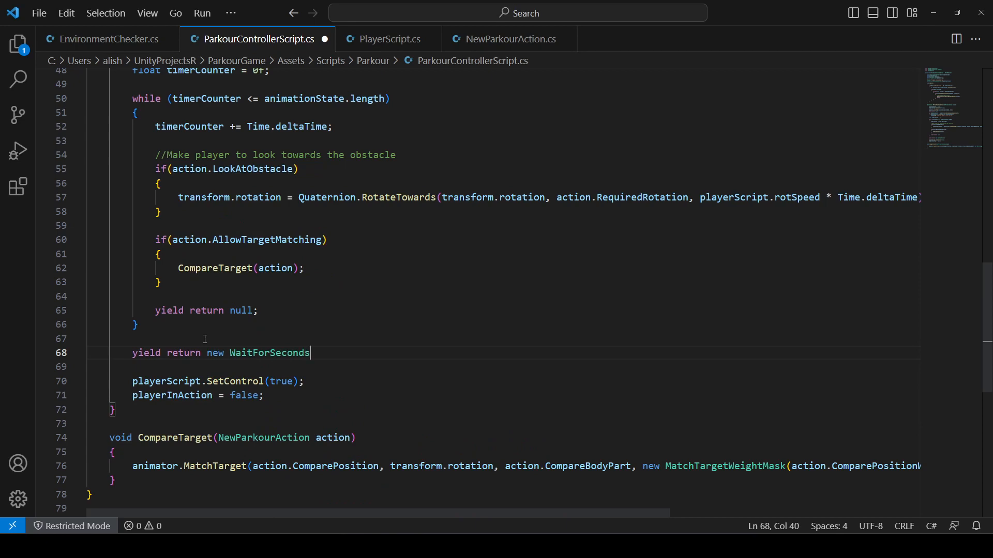
pyautogui.write('(action)')
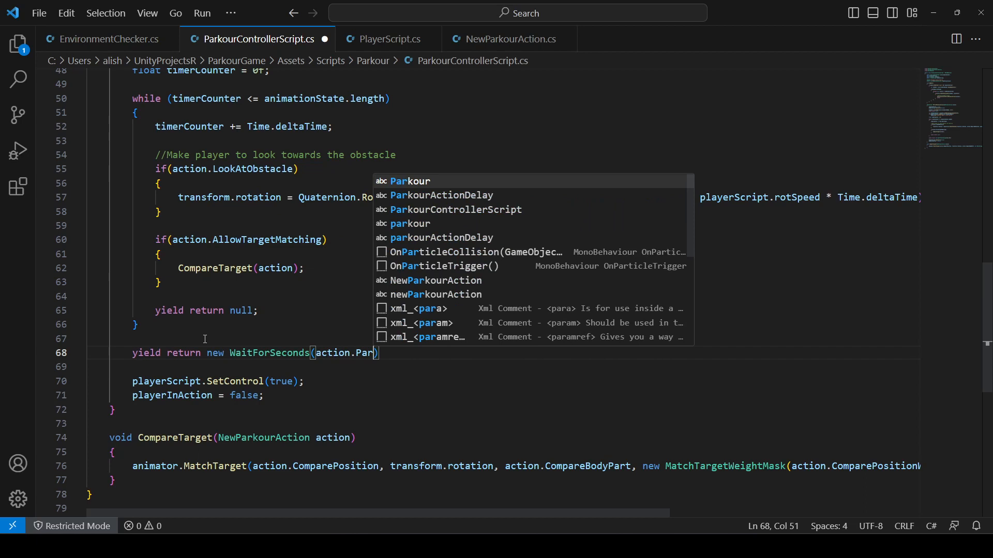
pyautogui.press('Tab')
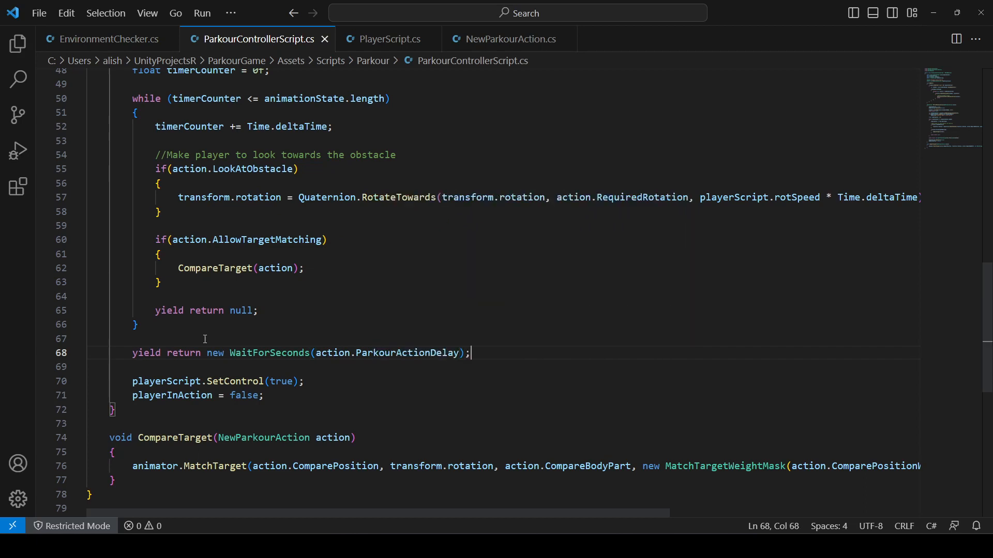
# - Replace the wait argument, trying 0.5 before settling on action.ParkourActionDelay
pyautogui.doubleClick(408, 353)
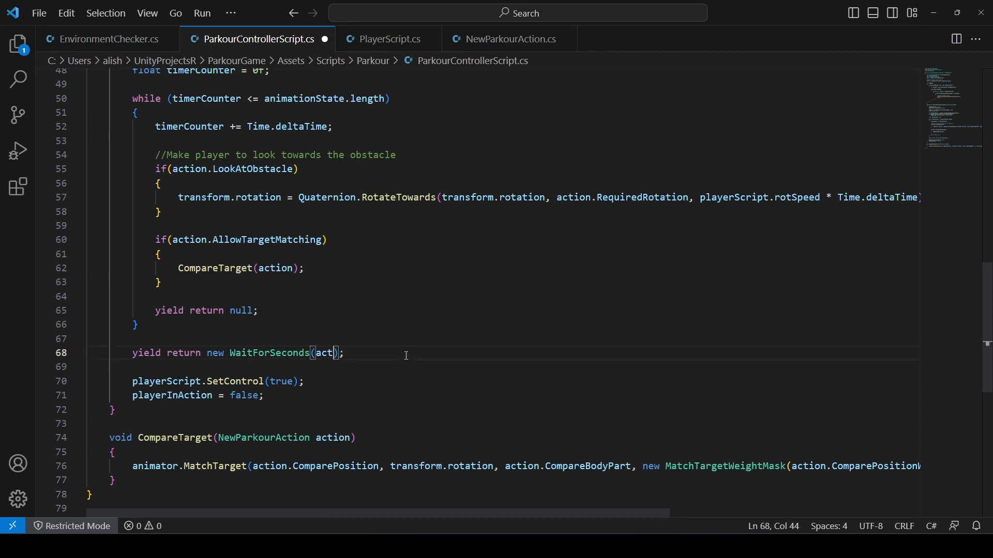
pyautogui.press('Backspace')
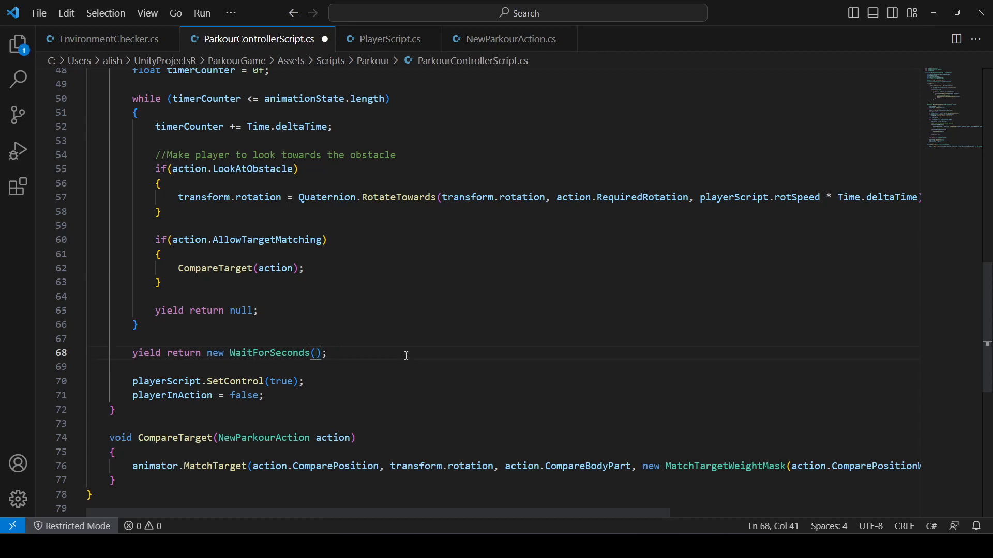
pyautogui.write('0')
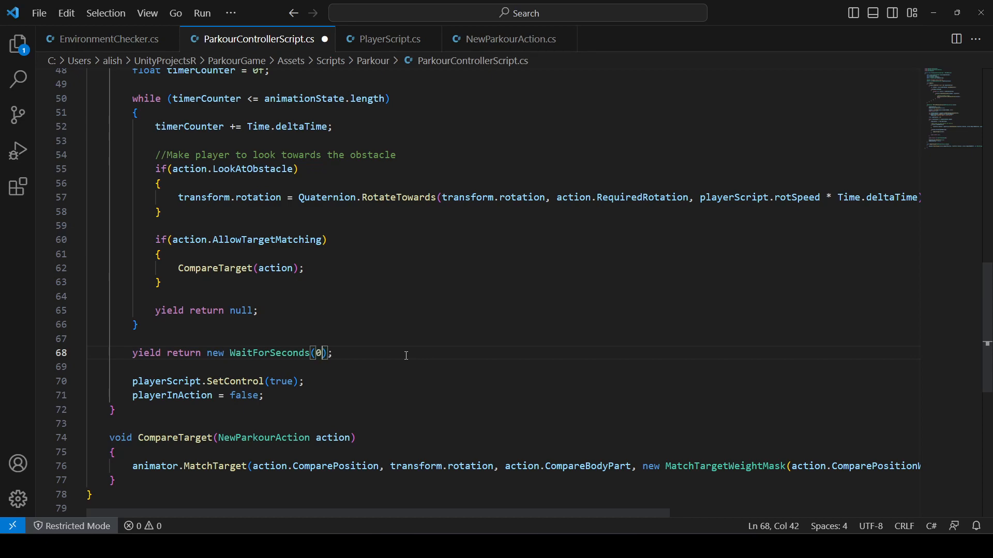
pyautogui.write('.')
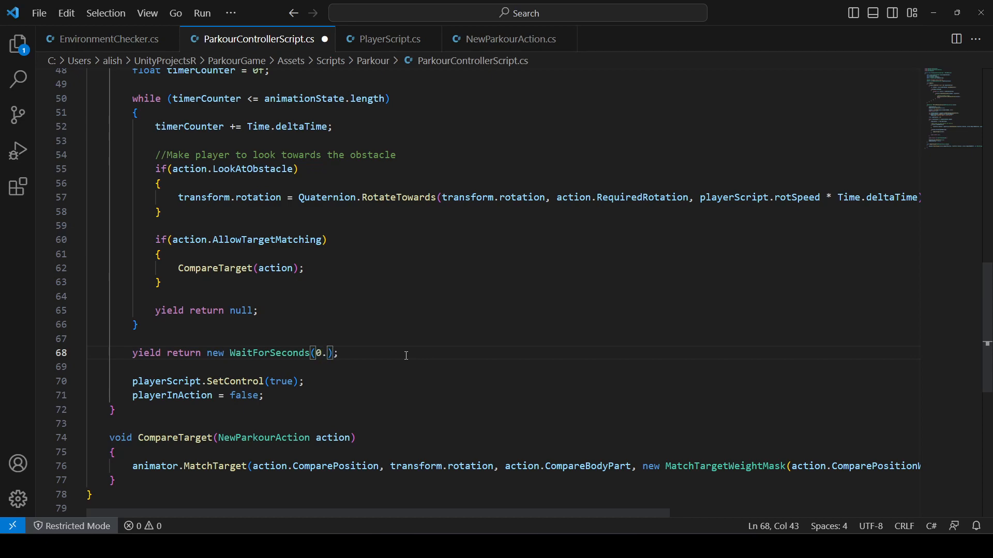
pyautogui.write('5')
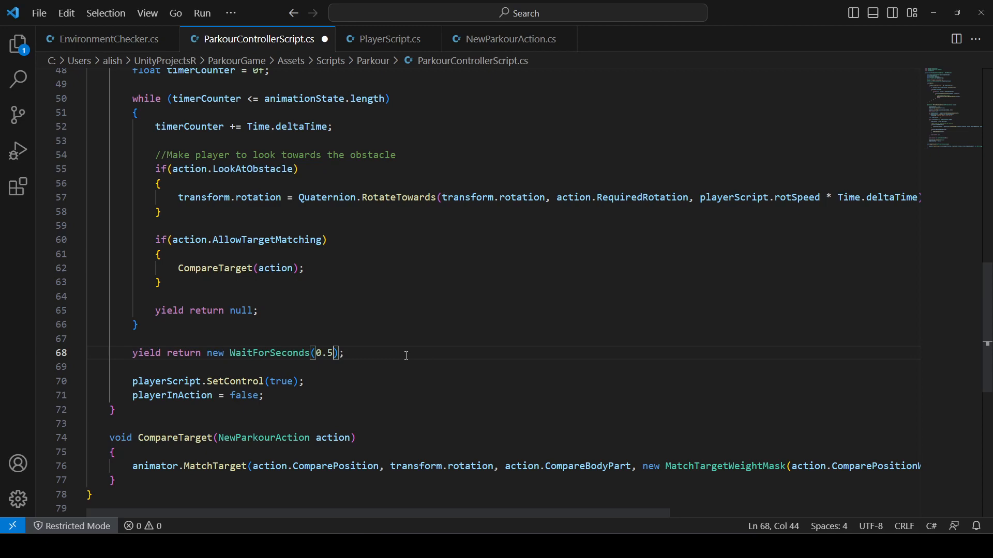
pyautogui.write('action.ParkourActionDelay')
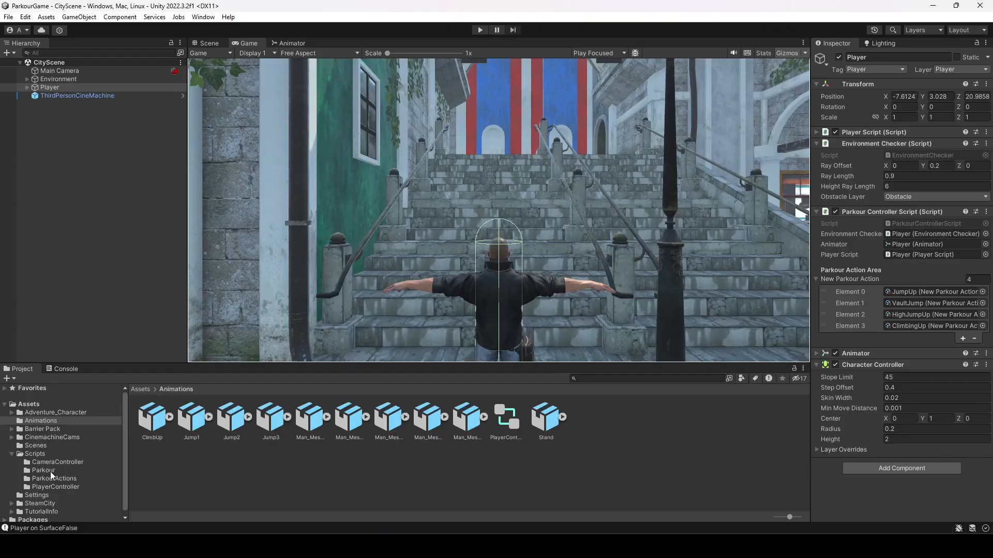
# - Set the ClimbingUp asset's Parkour Action Delay to 0.5 in the Inspector
pyautogui.click(54, 478)
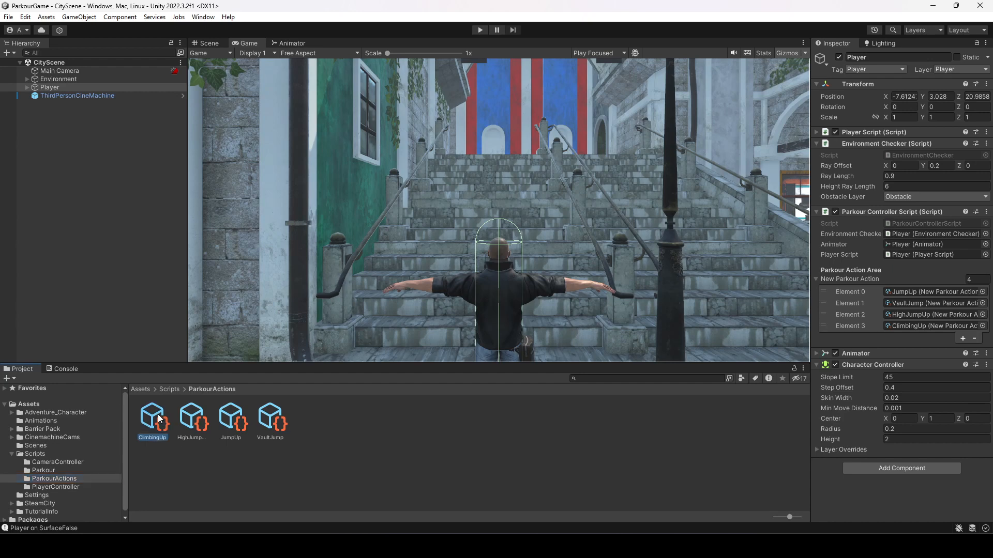
pyautogui.click(152, 414)
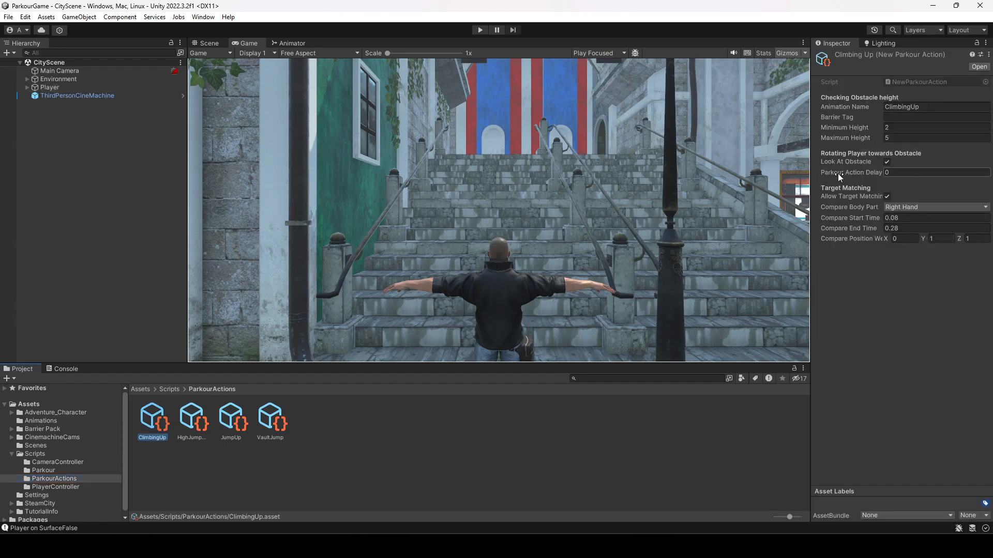
pyautogui.click(931, 173)
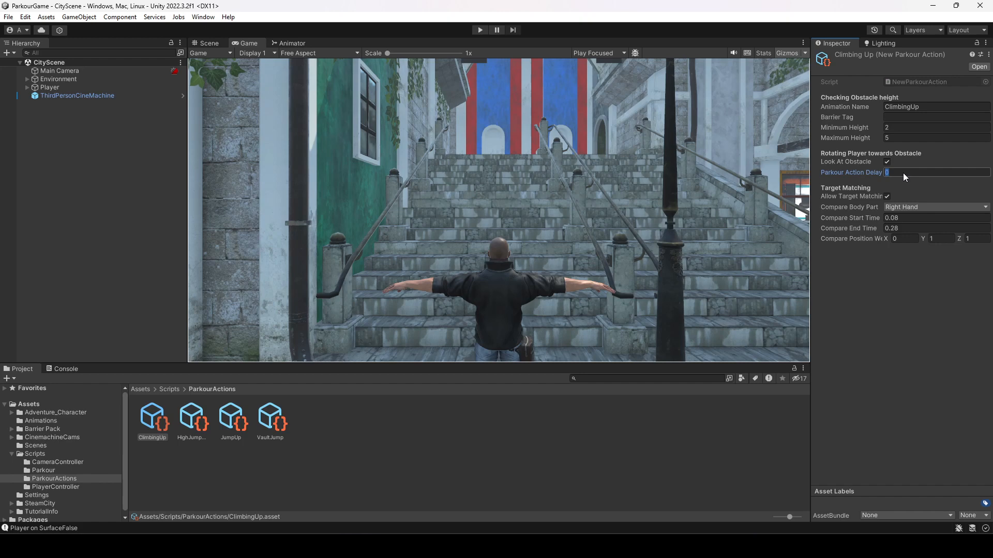
pyautogui.click(152, 417)
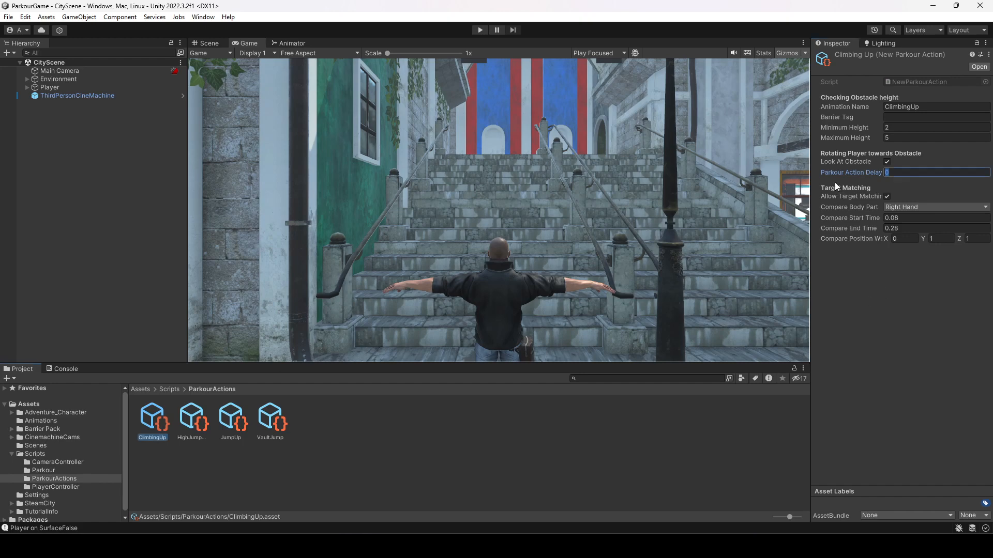
pyautogui.moveTo(899, 182)
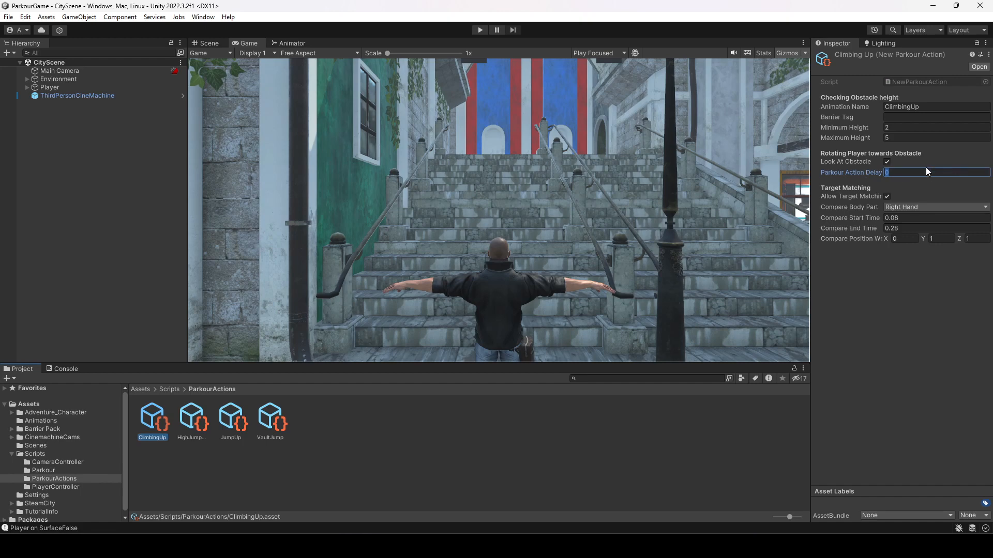
pyautogui.write('.5')
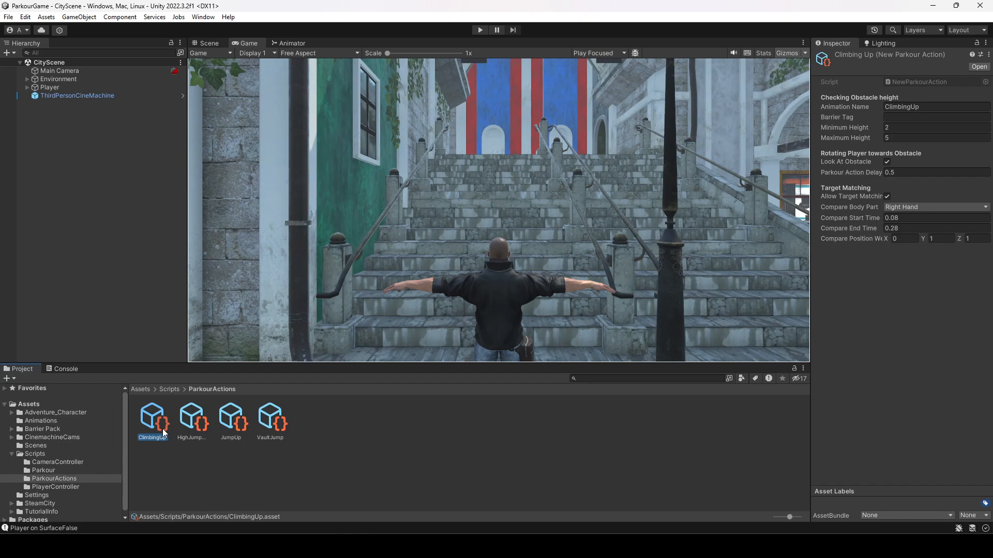
pyautogui.moveTo(282, 123)
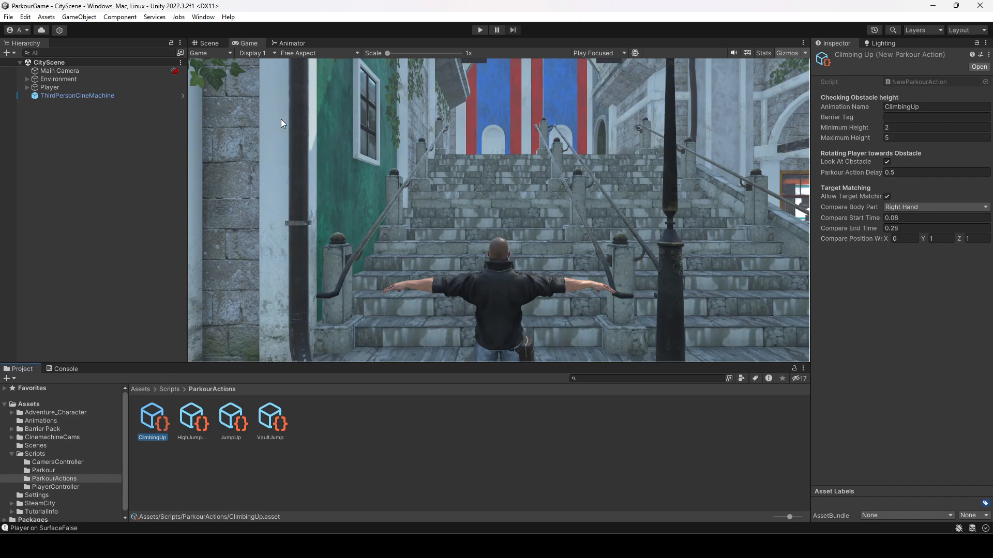
pyautogui.click(291, 42)
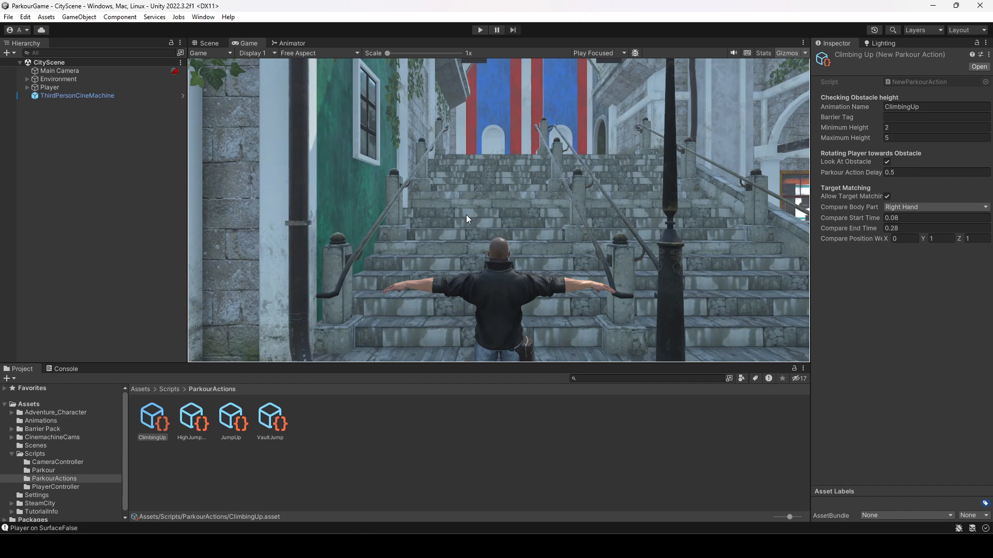
pyautogui.moveTo(385, 258)
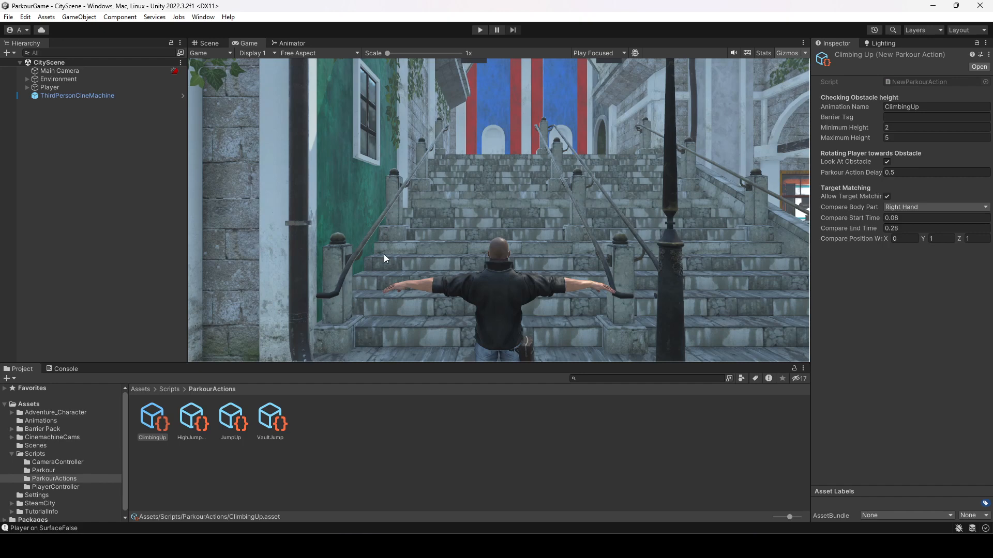
# - Open the Animations folder in the Project window
pyautogui.click(40, 420)
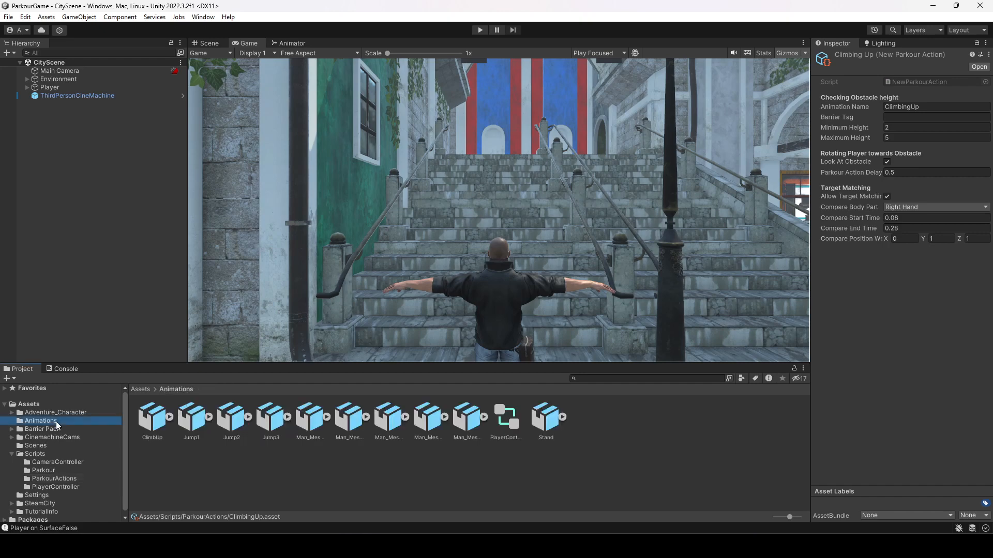
# - Open the Animator and select the VaultJump to Basic Locomotion transition
pyautogui.click(292, 42)
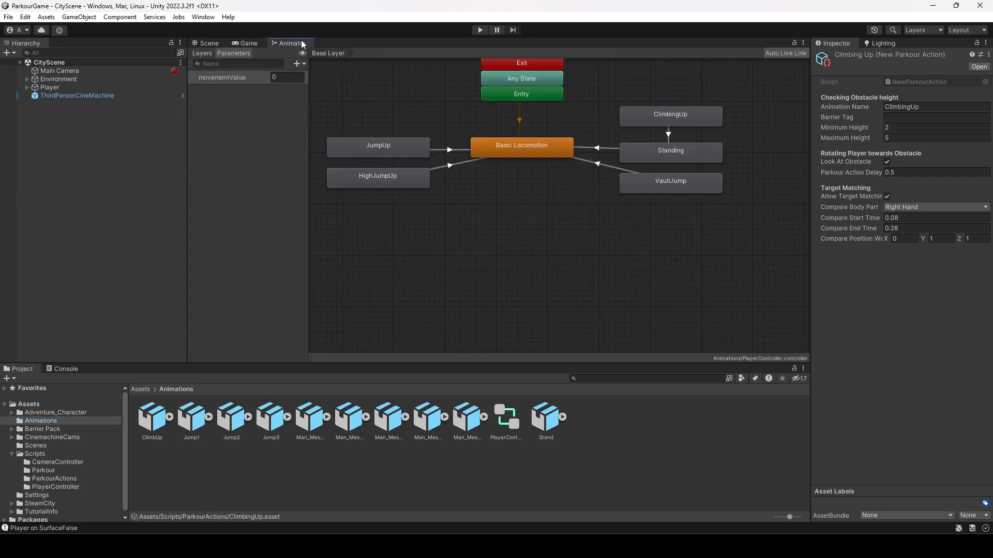
pyautogui.moveTo(635, 177)
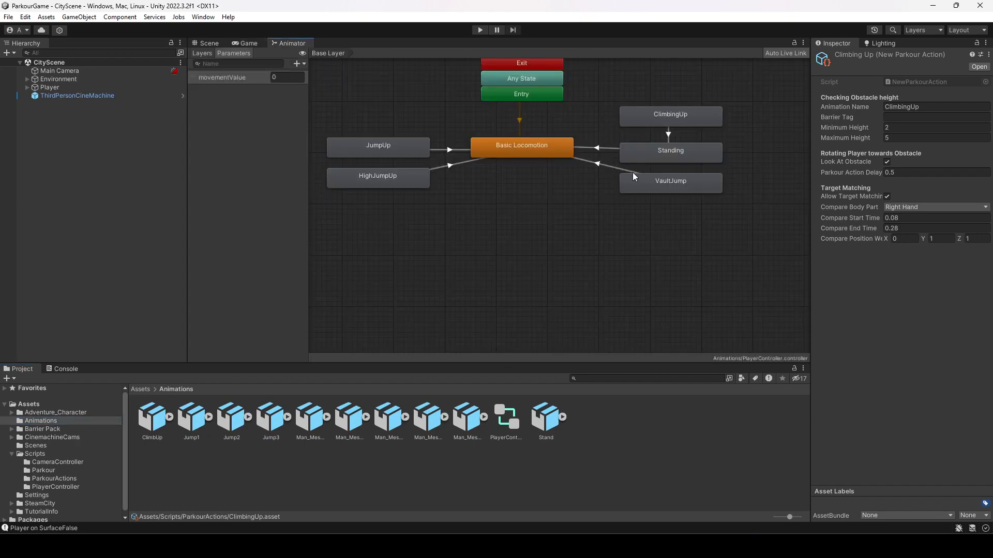
pyautogui.click(596, 164)
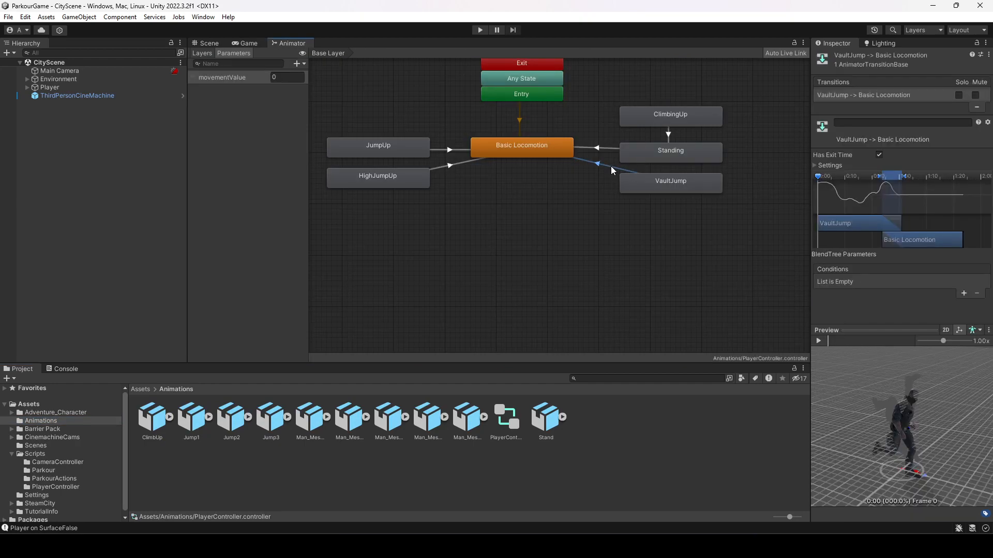
pyautogui.click(818, 340)
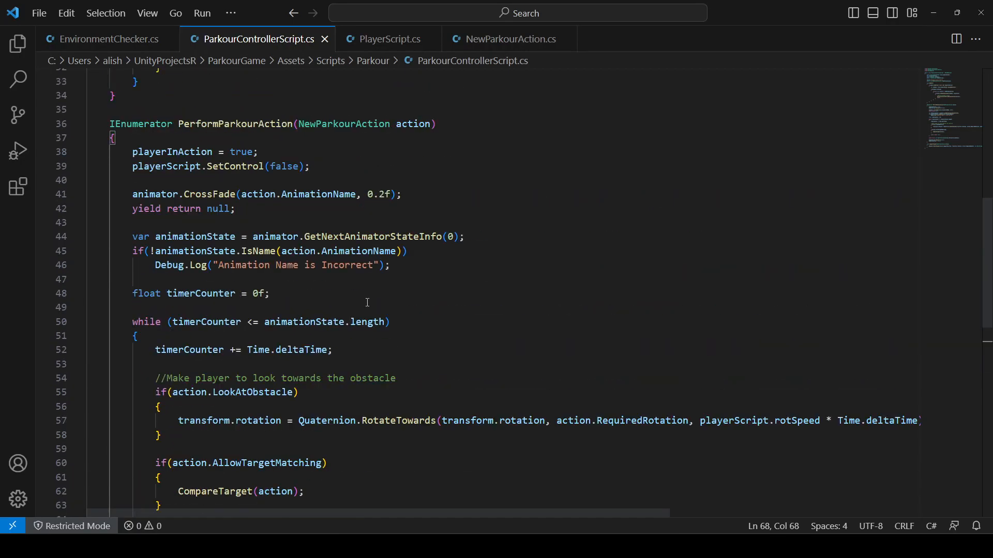
# - After the CompareTarget block, start an if checking animator.IsInTransition(0)
pyautogui.doubleClick(366, 322)
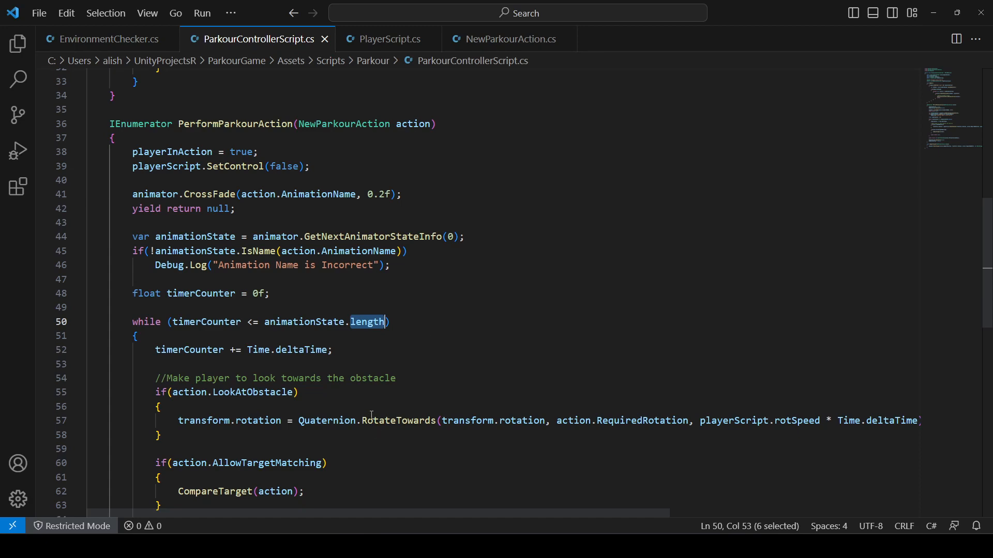
pyautogui.scroll(-3)
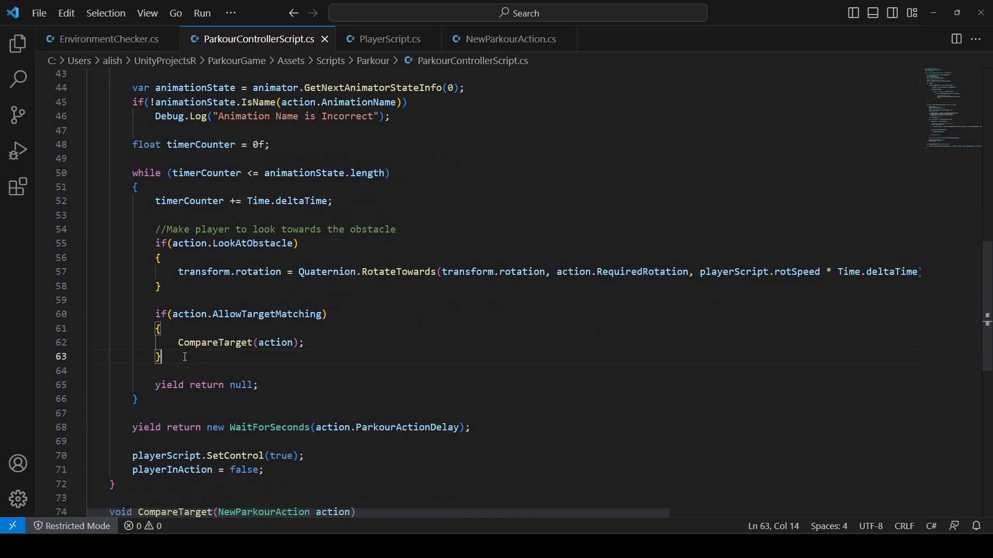
pyautogui.press('enter')
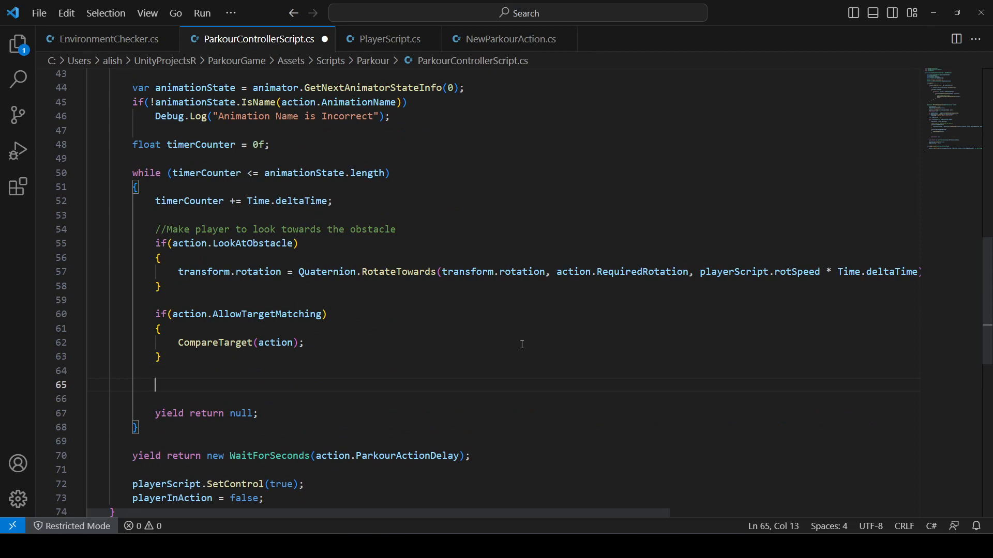
pyautogui.moveTo(621, 451)
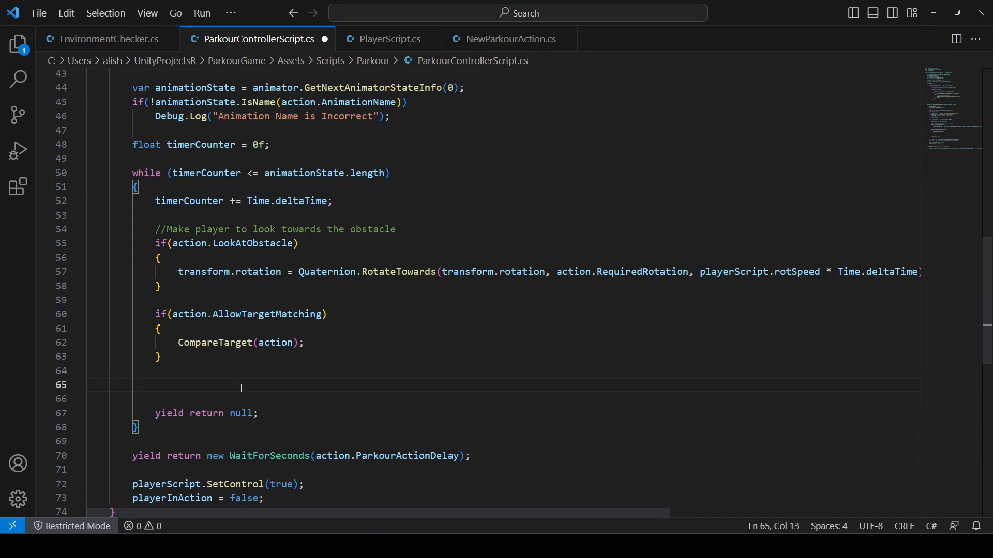
pyautogui.write('if(a')
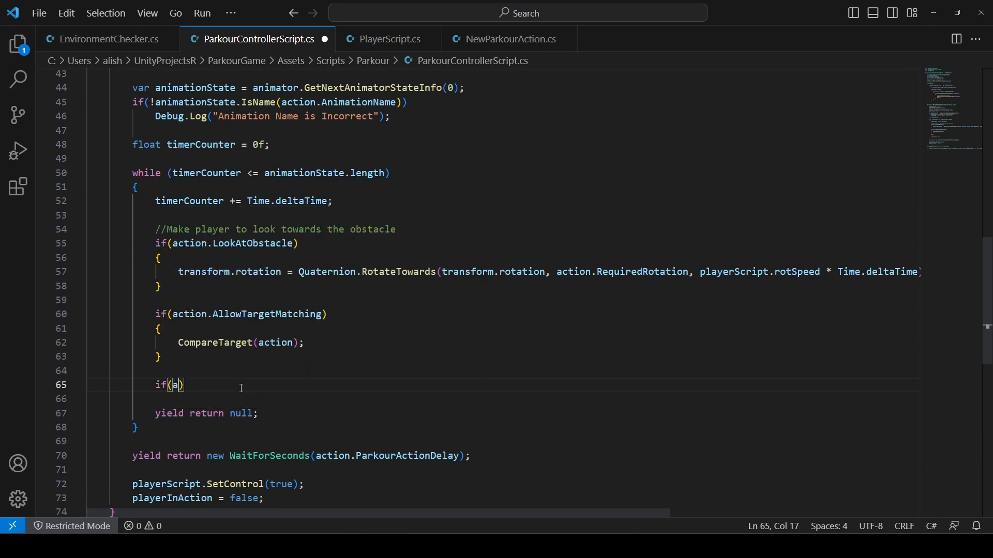
pyautogui.write('nimator.I')
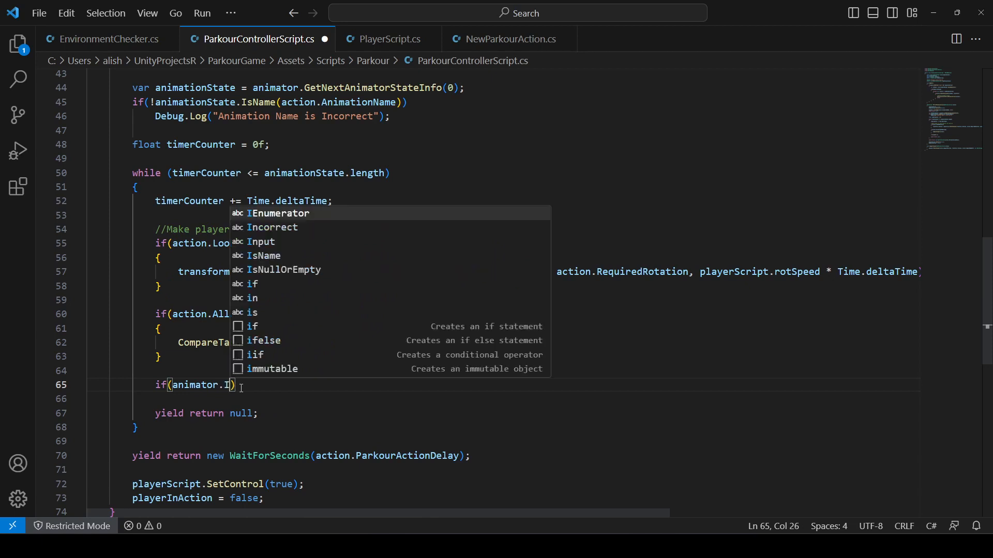
pyautogui.write('sInT')
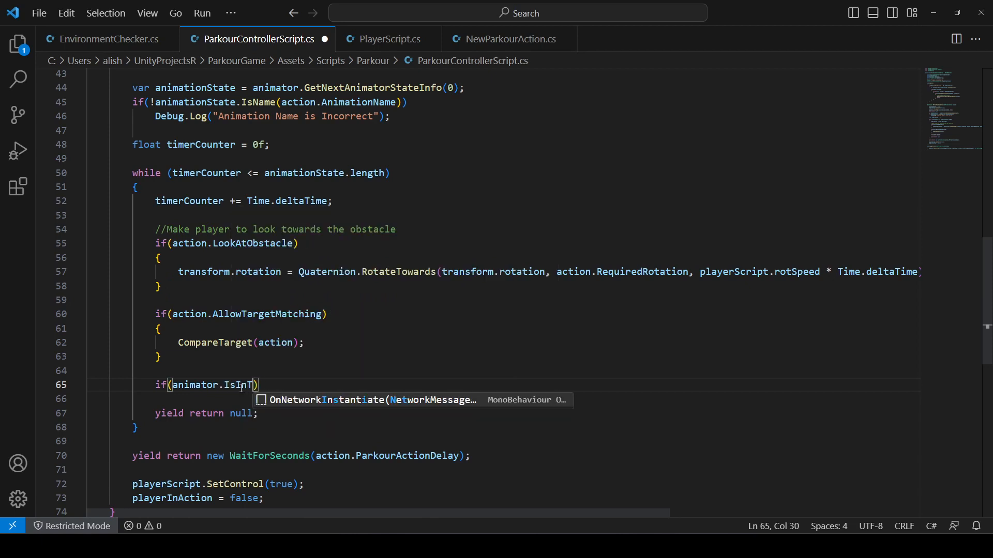
pyautogui.write('ransition')
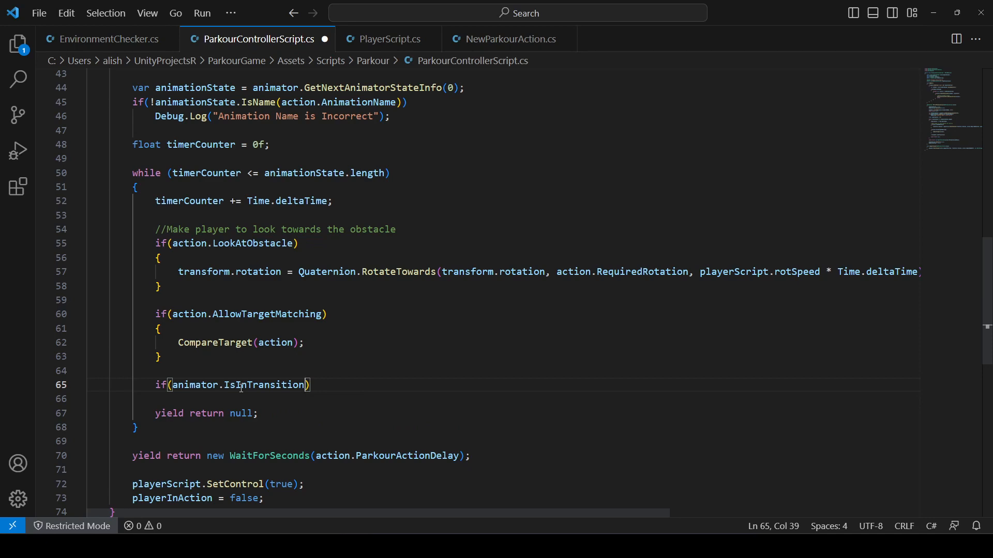
pyautogui.write('0')
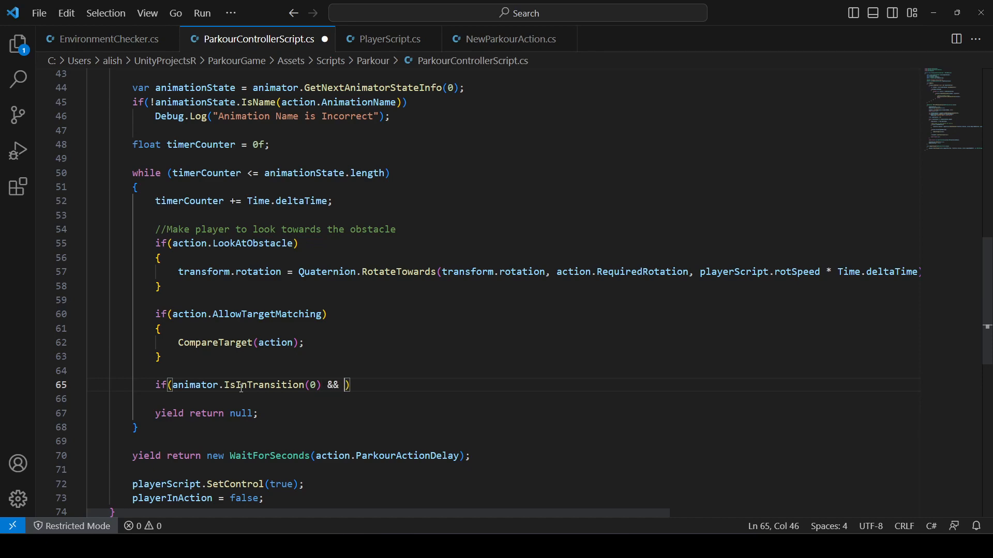
# - Add the timerCounter > 0.5f condition and break out of the loop
pyautogui.write('timerCounter >')
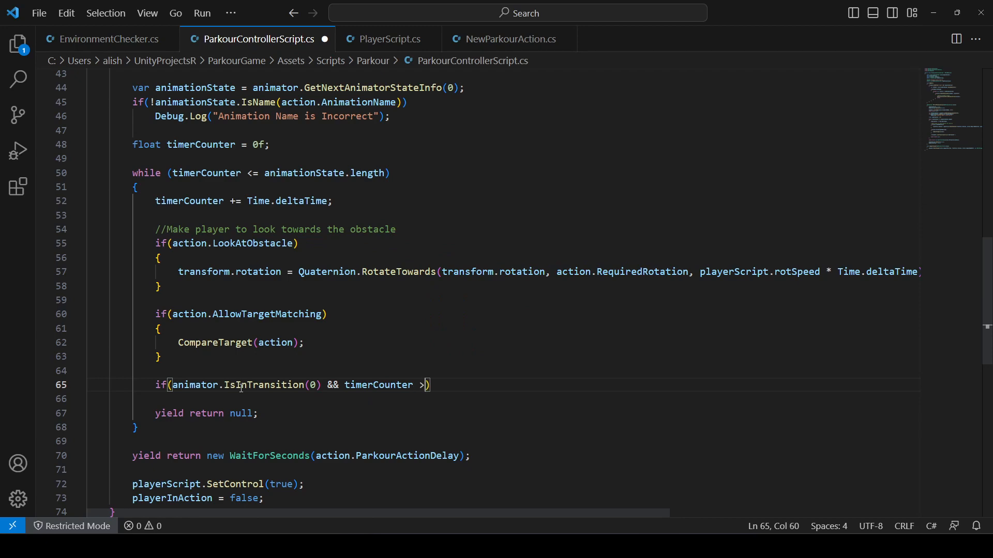
pyautogui.write('0.5')
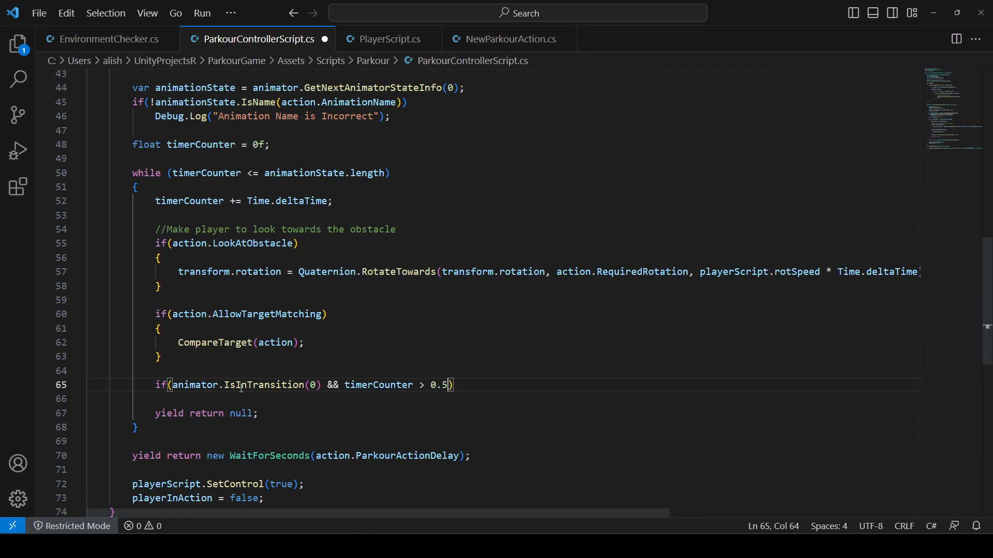
pyautogui.write('f')
pyautogui.click(504, 399)
pyautogui.write('{')
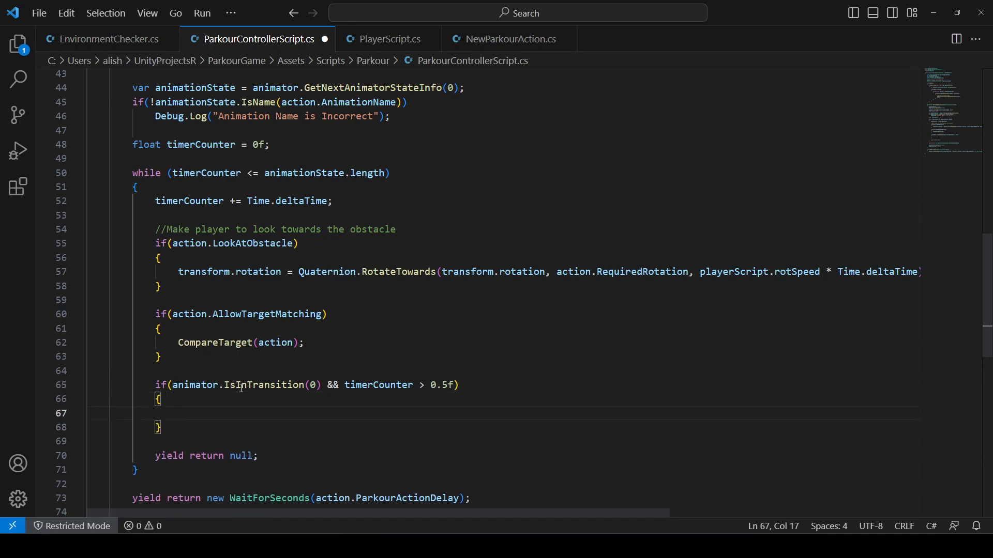
pyautogui.write('break')
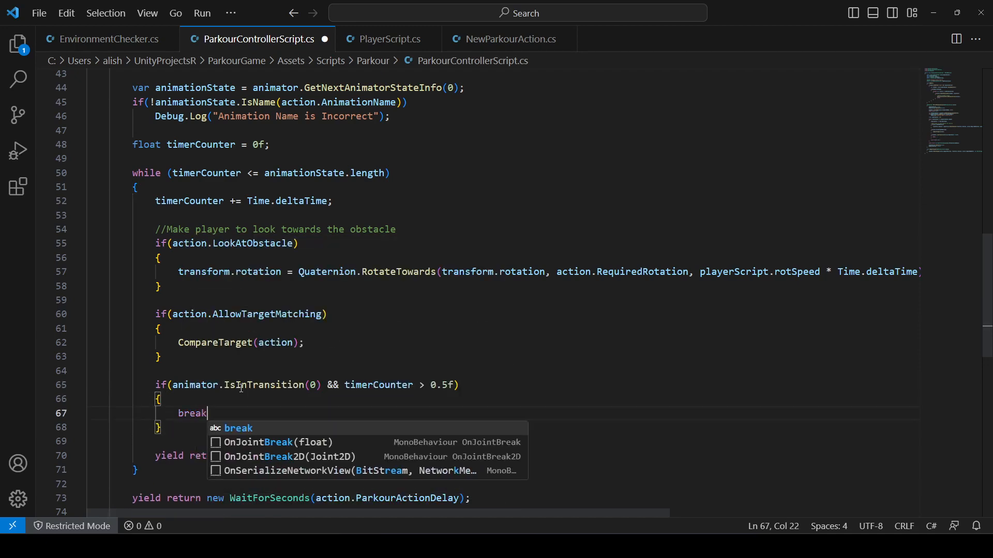
pyautogui.write(';')
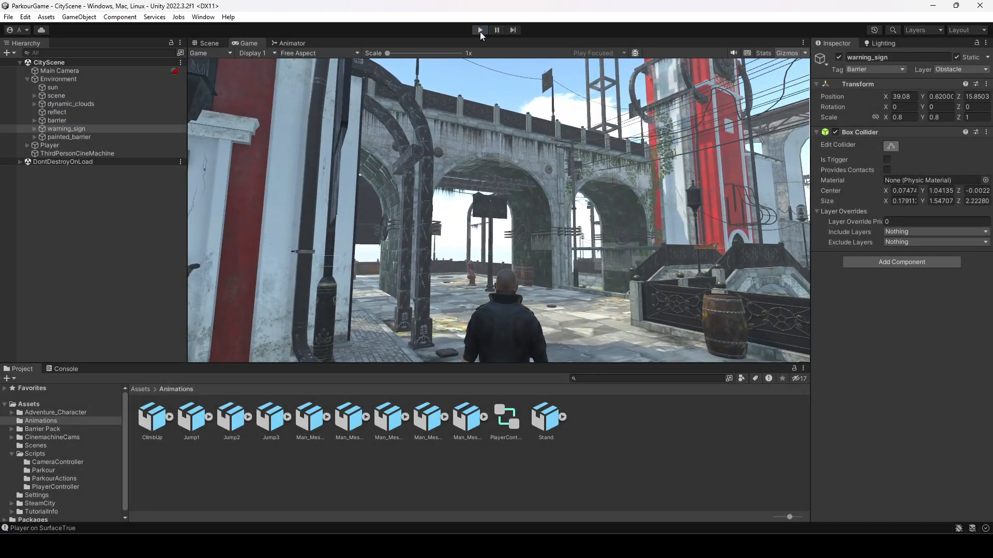
# - Stop Play mode in Unity
pyautogui.click(480, 30)
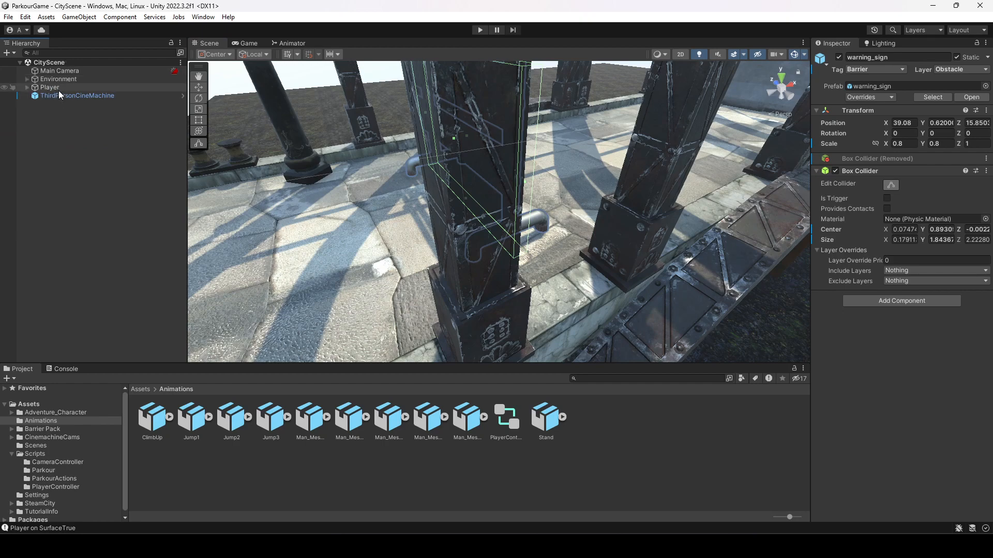
# - Set the Player's Character Controller height to 1.9 and test it in Play mode
pyautogui.click(49, 87)
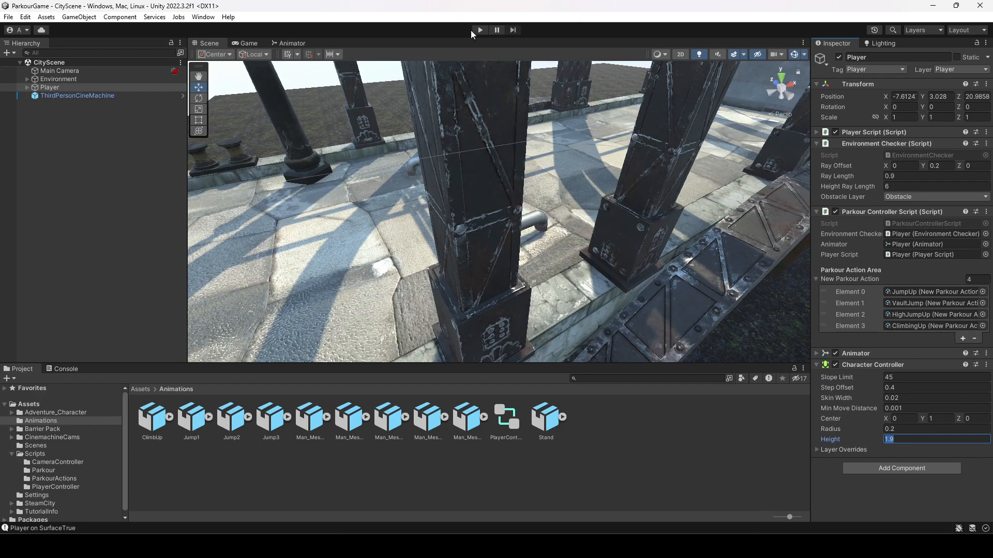
pyautogui.click(480, 30)
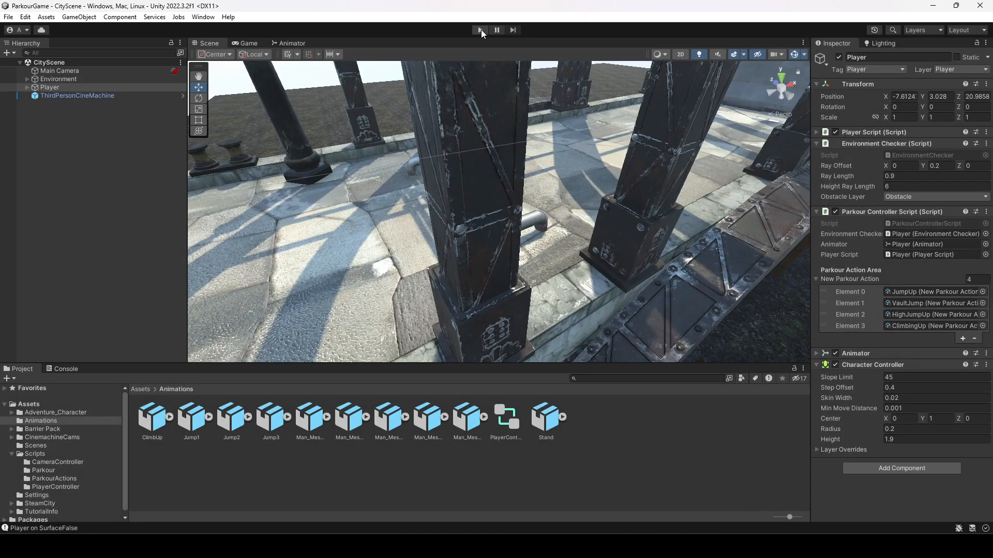
pyautogui.click(479, 30)
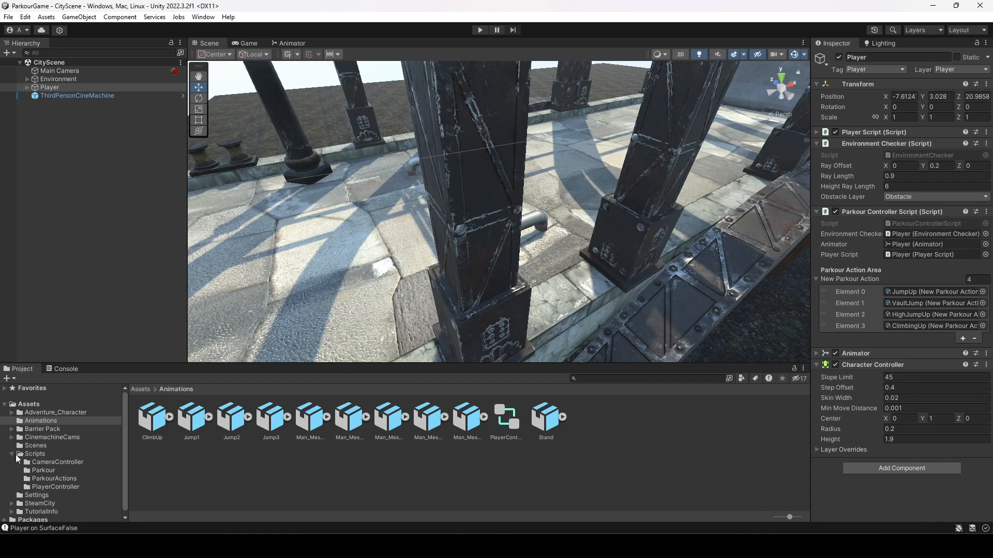